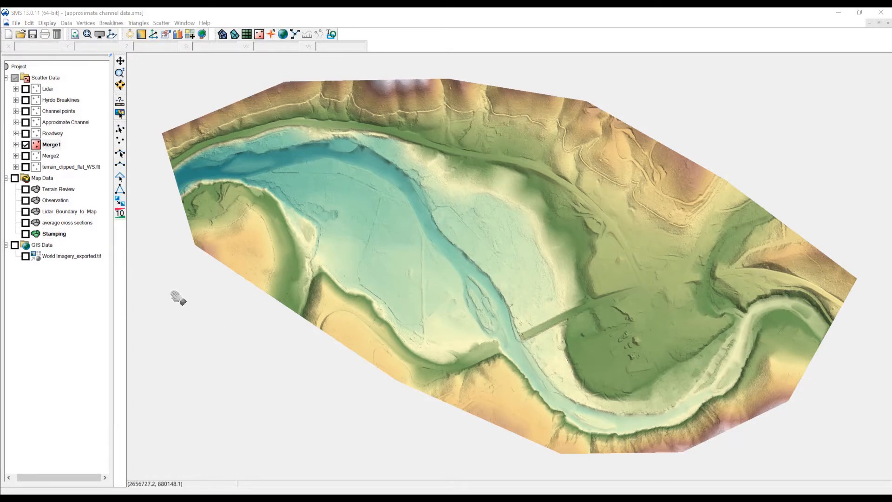
Turn on and activate the Stamping coverage to show the channel centerline arc.
click(26, 233)
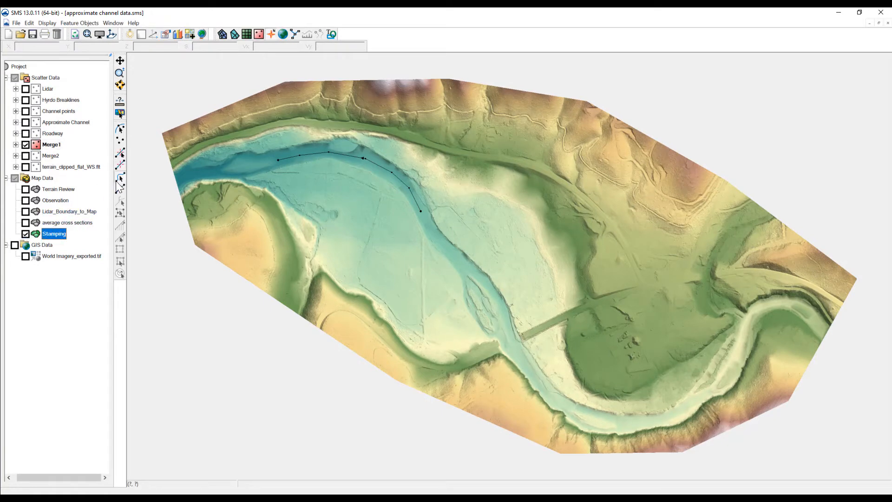
mouse_move(358, 162)
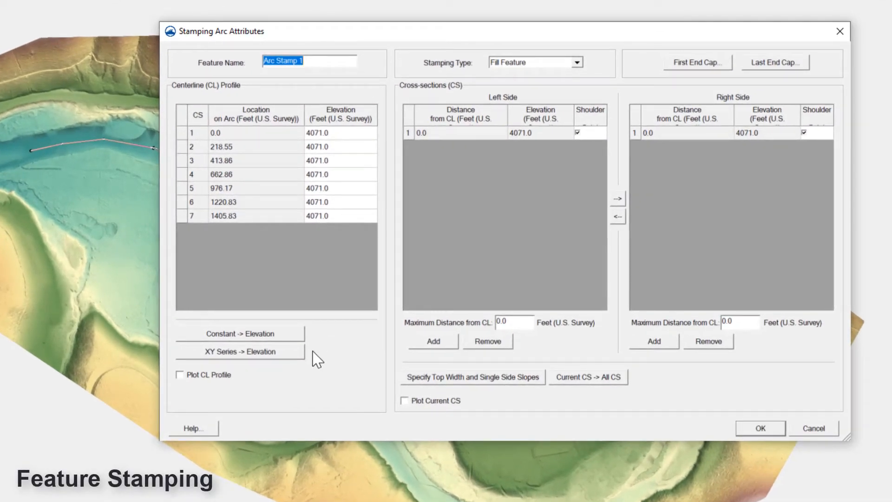
click(760, 428)
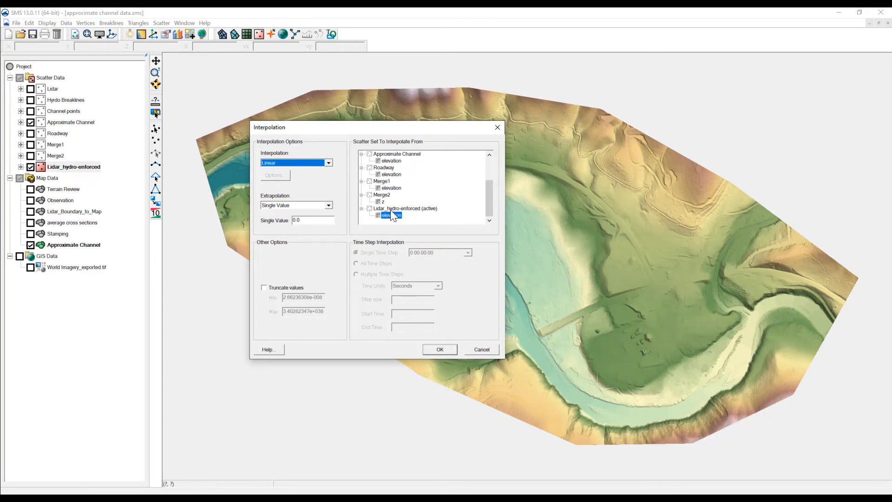
Accept the hydro-enforced LiDAR interpolation, then translate the arc by -2.0 in Z.
click(439, 349)
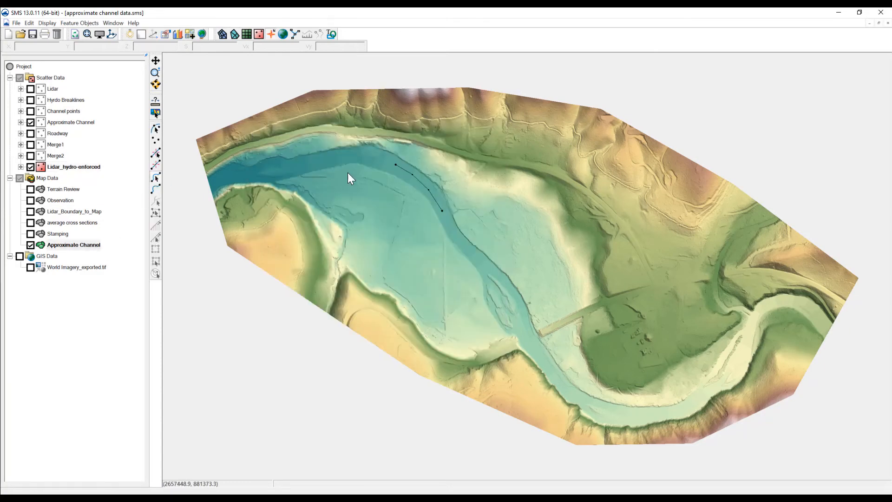
right_click(404, 168)
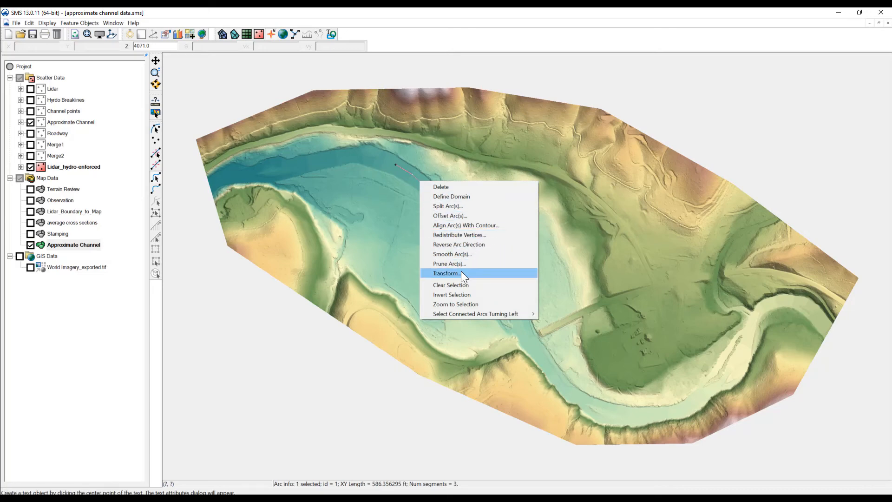
click(446, 273)
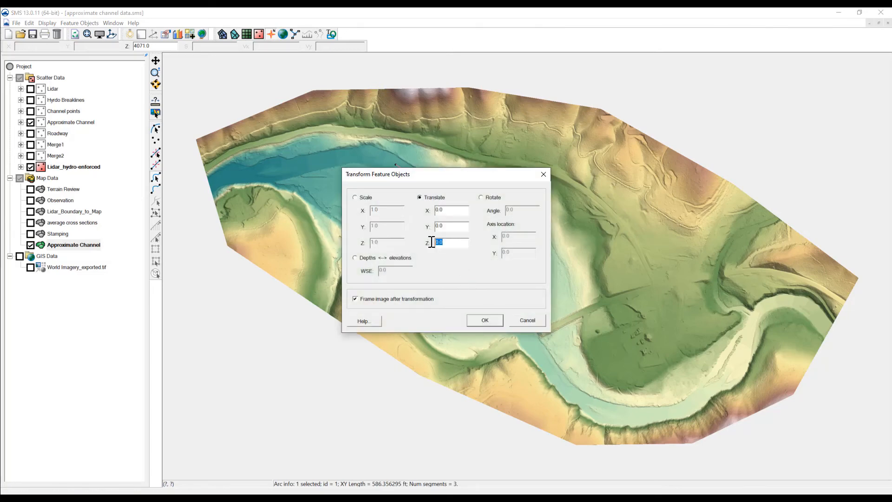
text(-2.0)
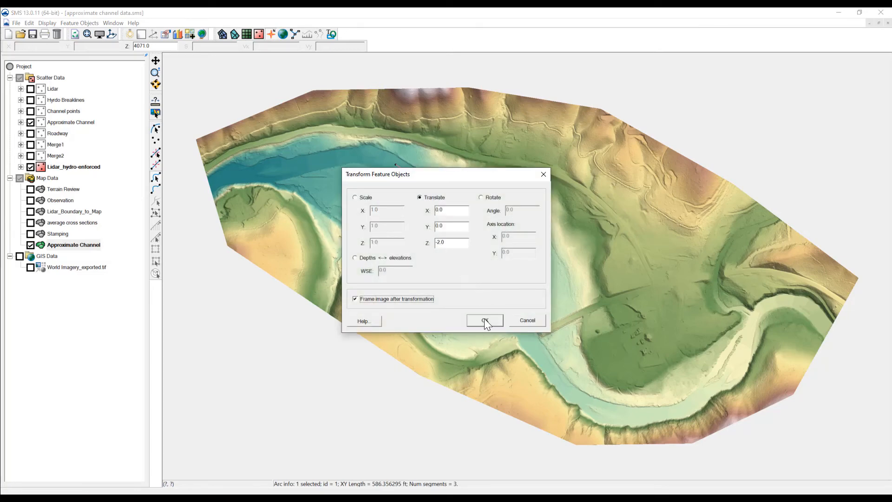
click(484, 320)
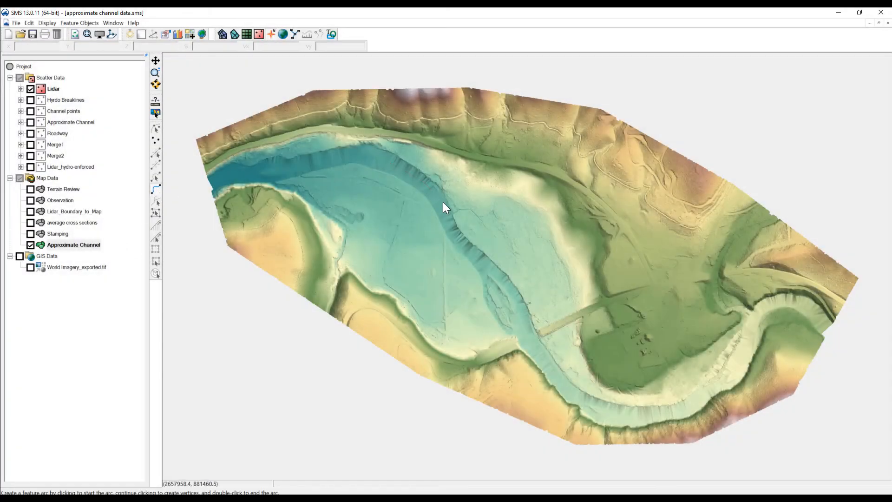
Select the arc's upstream end node and enter 40 as its elevation.
click(452, 230)
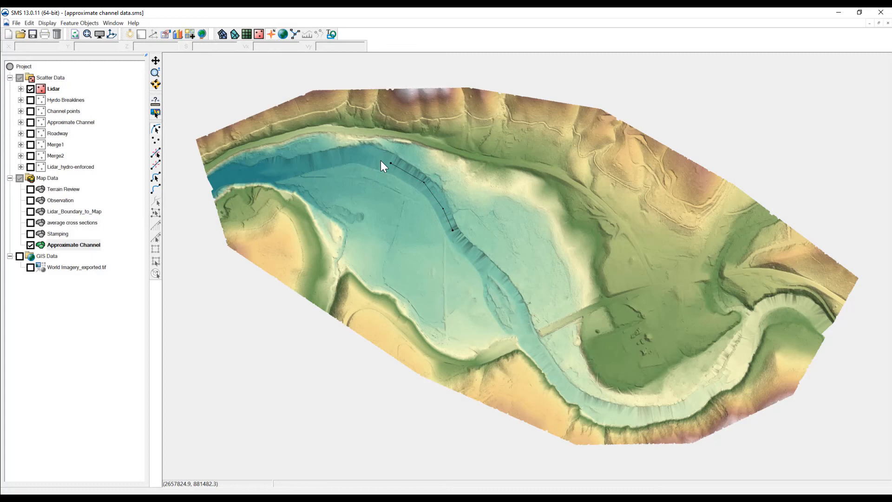
click(390, 165)
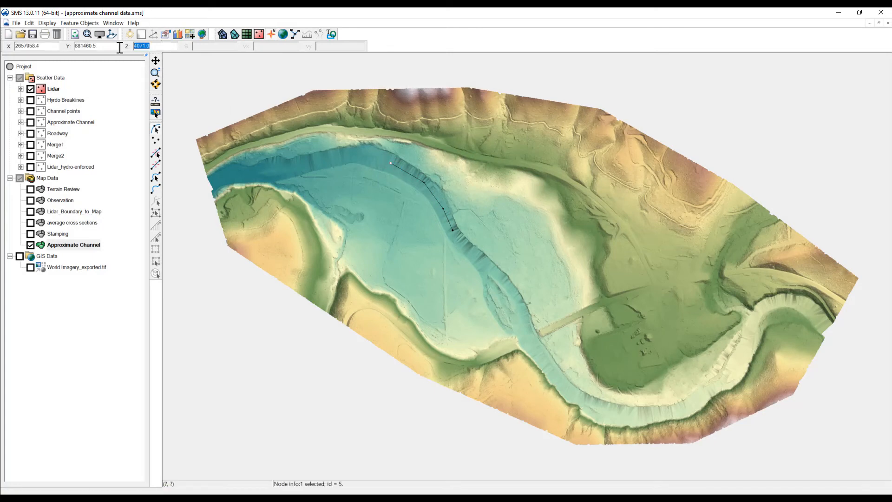
text(40)
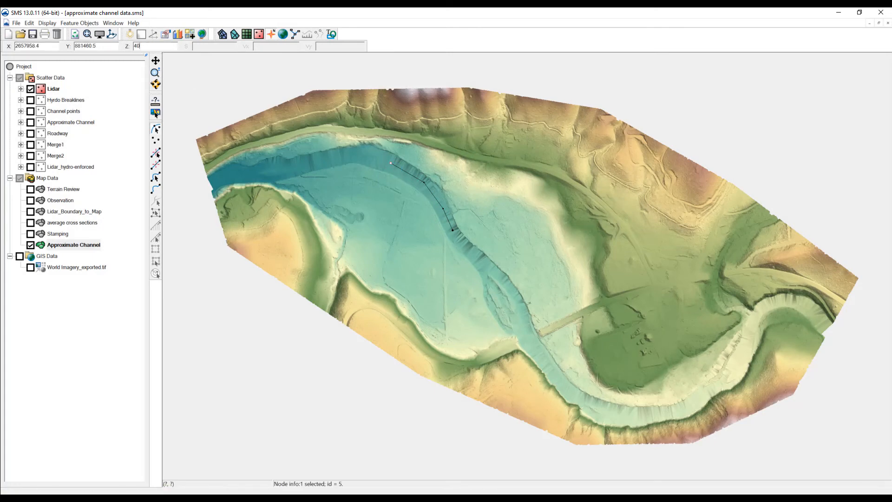